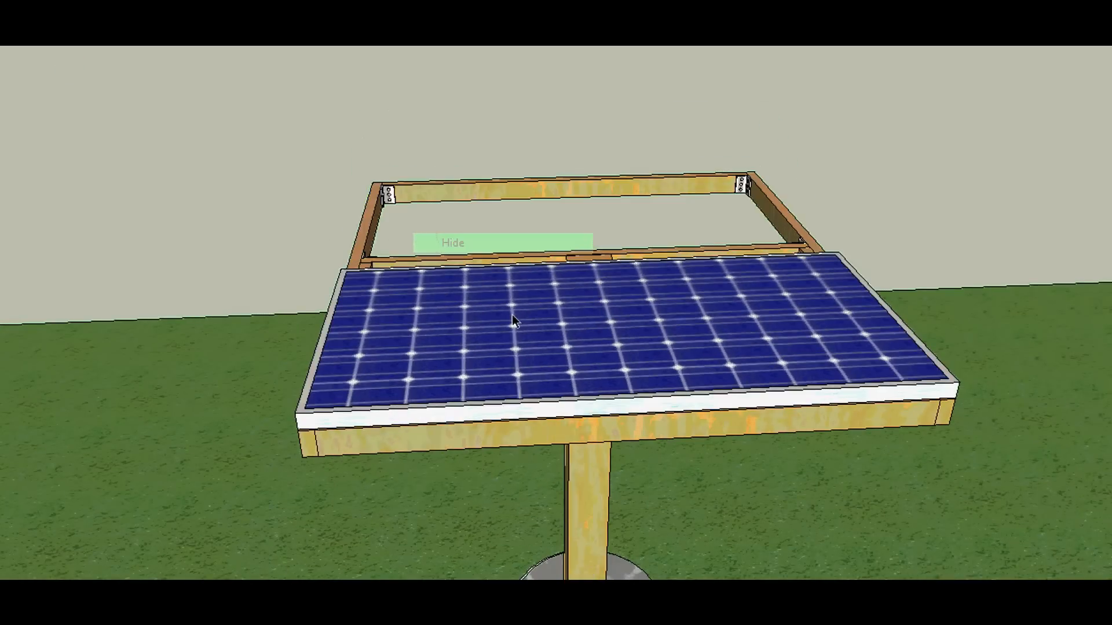
Hide the solar panel component to expose the bare wooden tilt frame.
{"action": "right_click", "coordinate": [514, 322]}
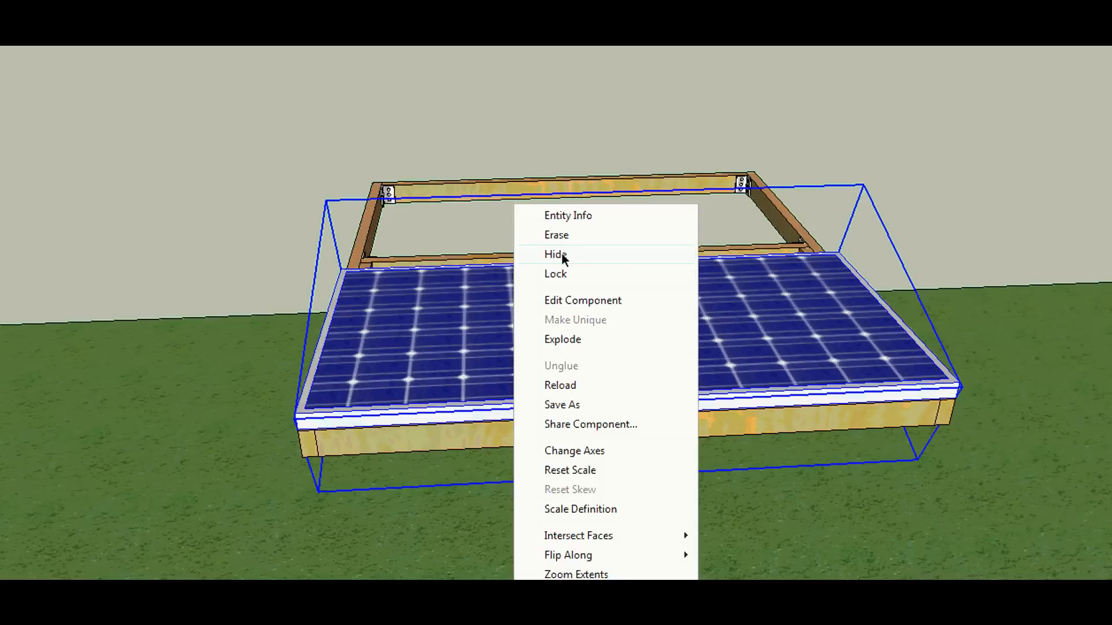
{"action": "left_click", "coordinate": [556, 254]}
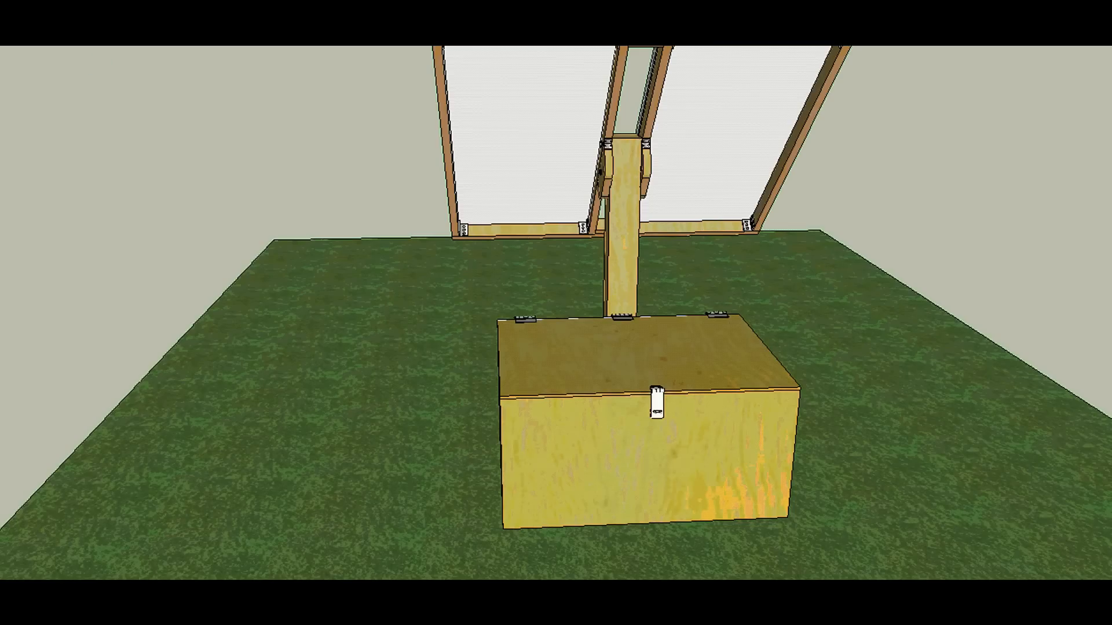
Hide the box's lid and front panel to reveal the batteries, controller and inverter.
{"action": "left_click", "coordinate": [625, 345]}
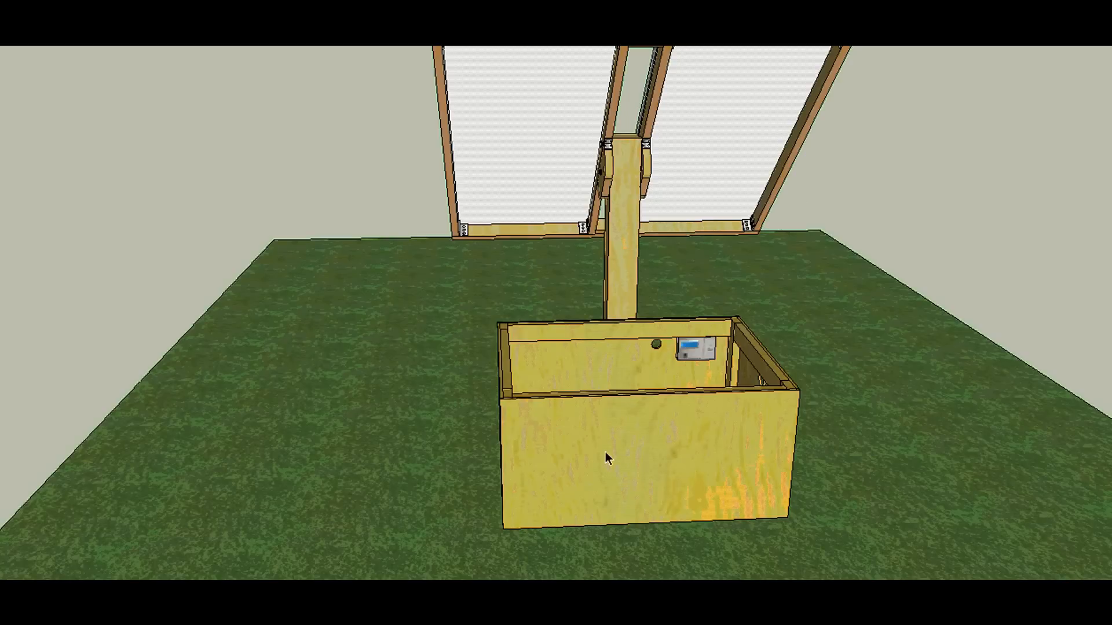
{"action": "right_click", "coordinate": [607, 461]}
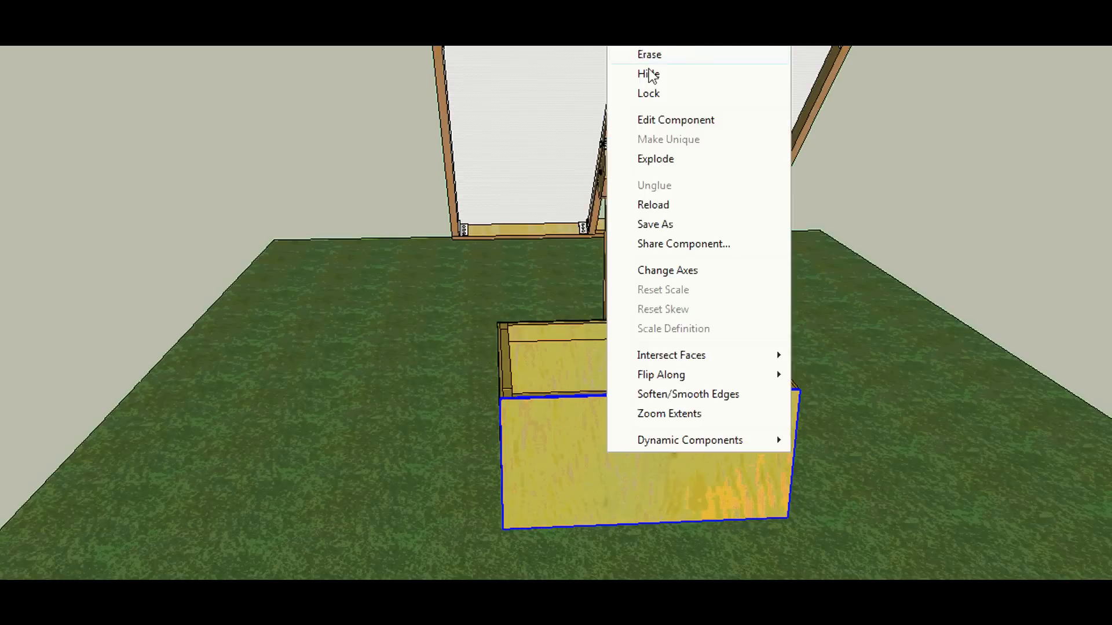
{"action": "left_click", "coordinate": [649, 74]}
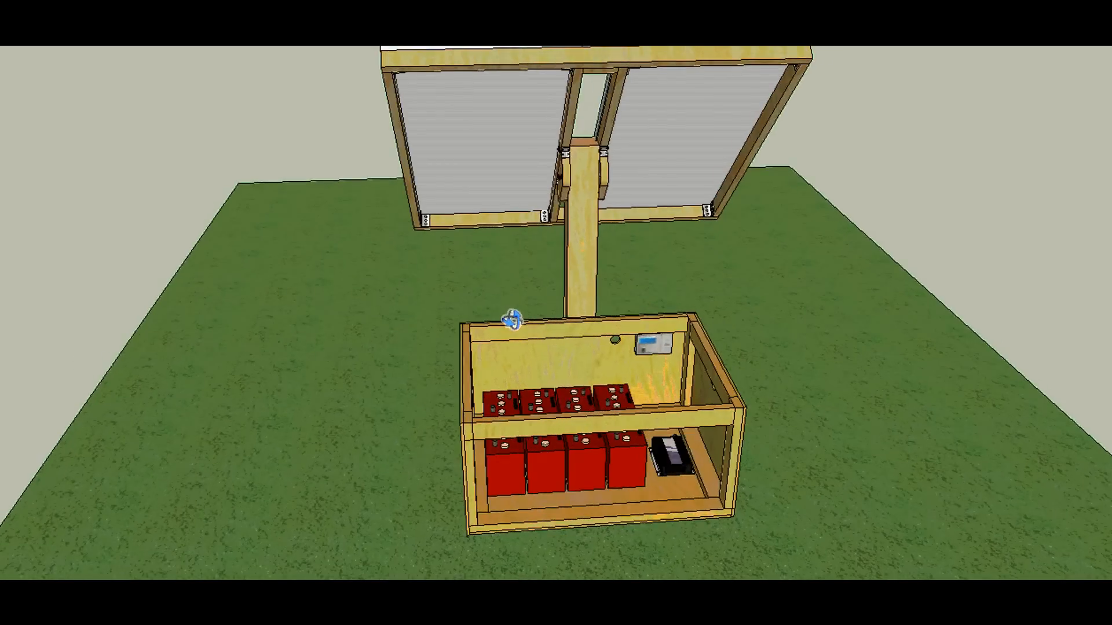
{"action": "left_click_drag", "start_coordinate": [511, 321], "coordinate": [953, 519]}
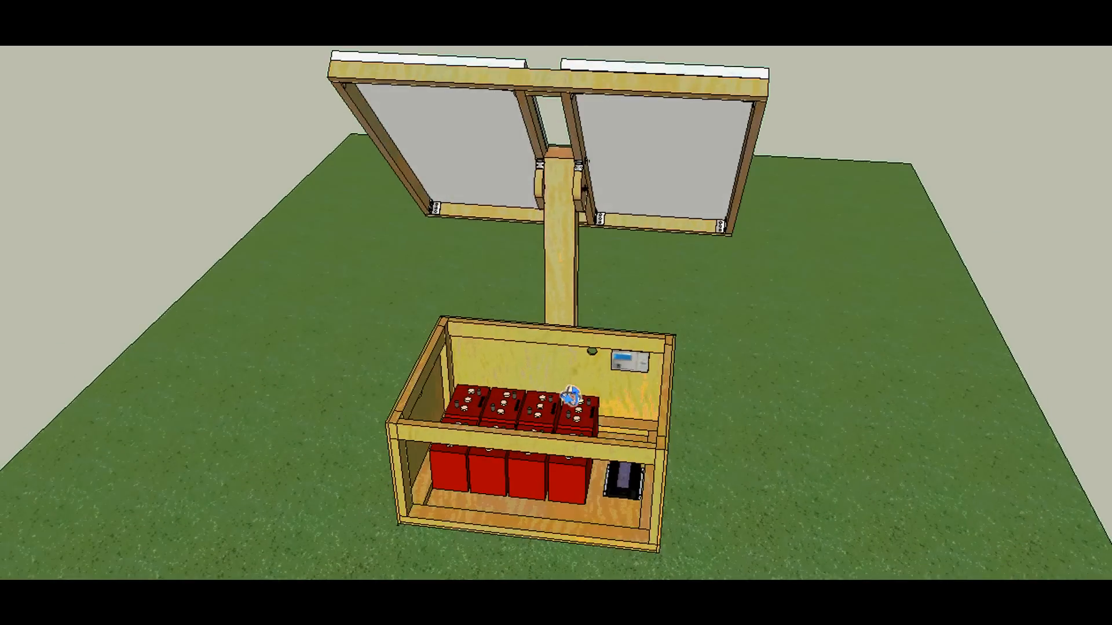
{"action": "left_click_drag", "start_coordinate": [568, 398], "coordinate": [625, 290]}
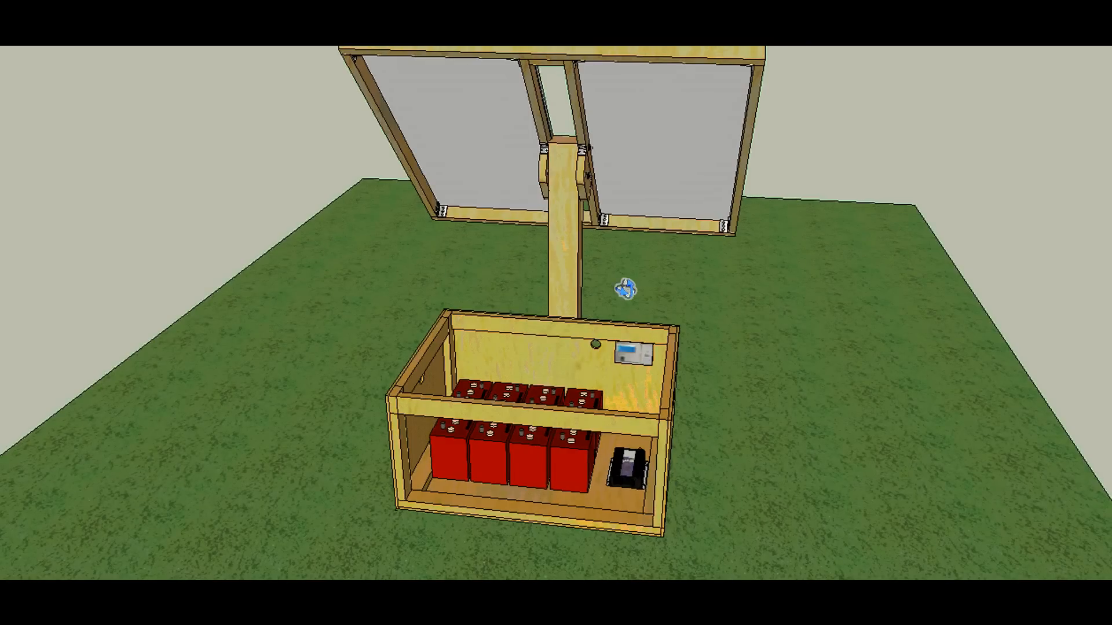